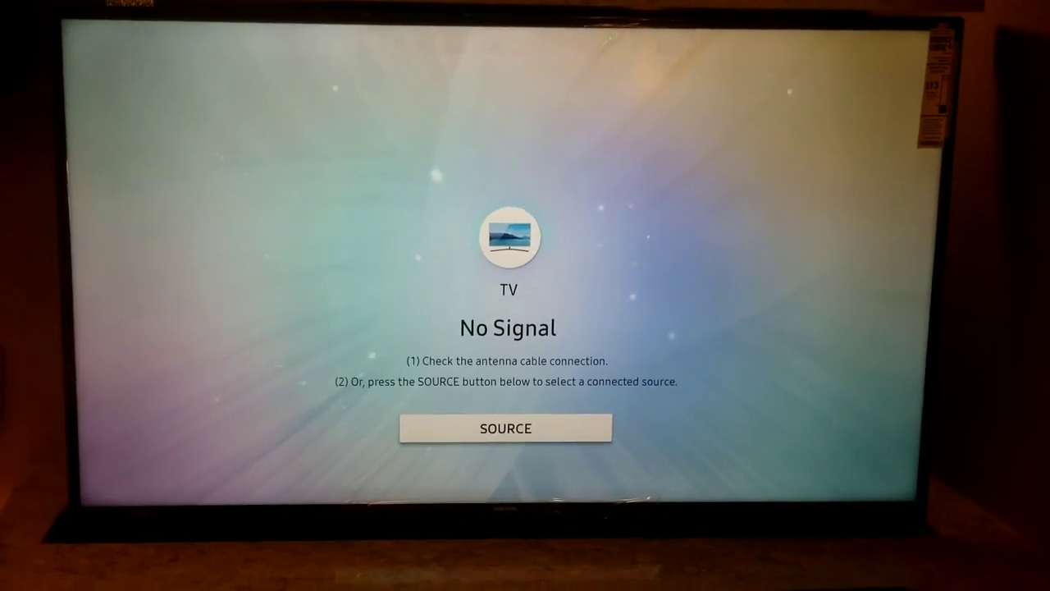
# From the No Signal screen, select SOURCE to list TV, Blu-ray, Connection Guide and Universal Remote
pyautogui.click(506, 427)
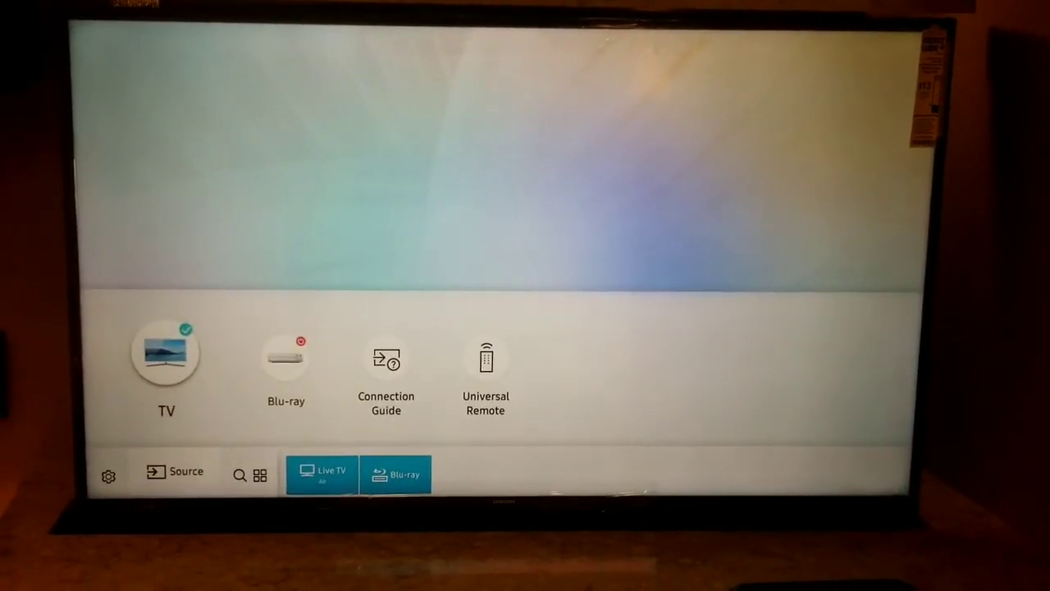